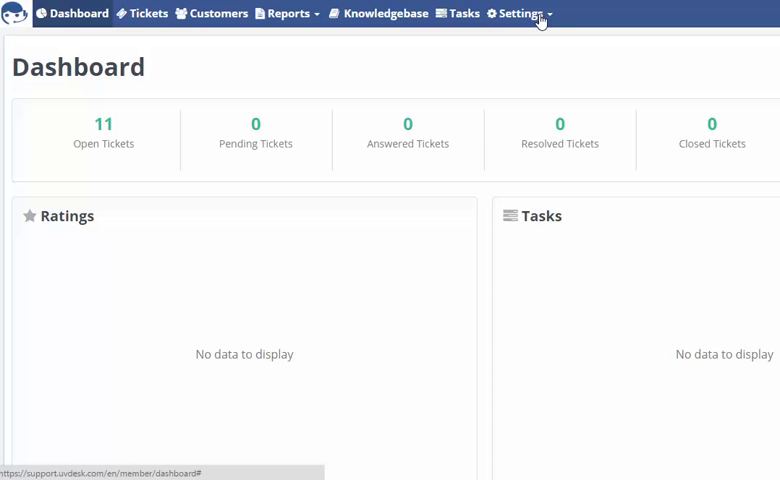
# Expand the Settings menu from the dashboard's top navigation bar
pyautogui.click(520, 12)
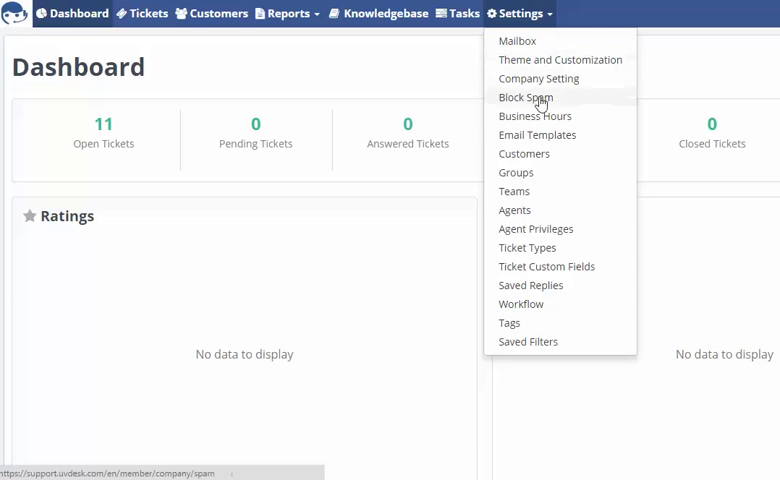
pyautogui.moveTo(538, 340)
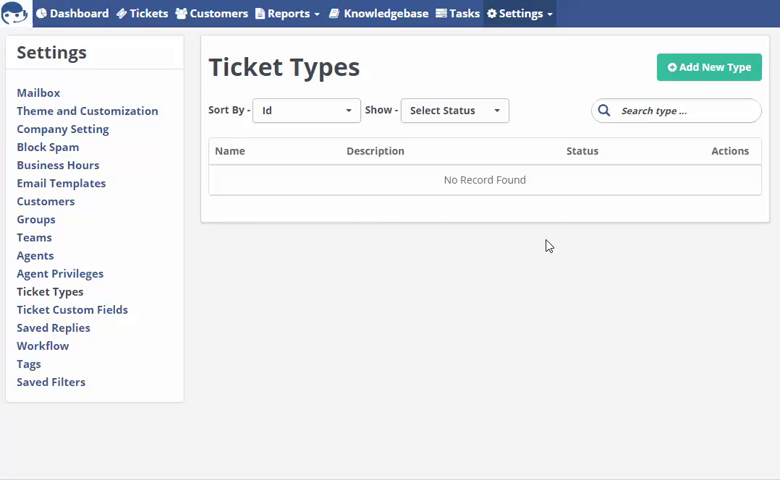
pyautogui.moveTo(588, 190)
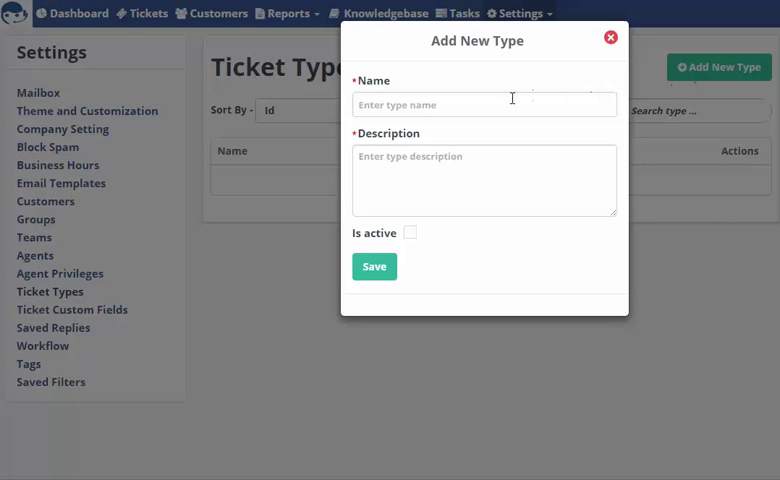
# Enter 'Question' as the name of the new ticket type
pyautogui.click(374, 266)
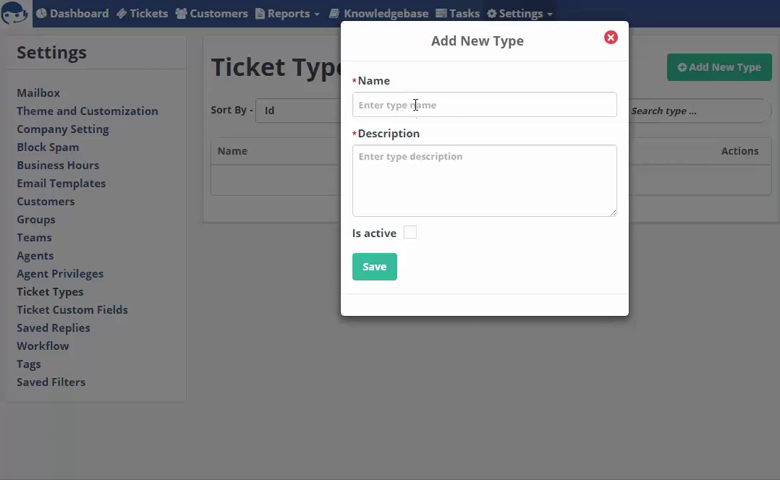
pyautogui.click(484, 104)
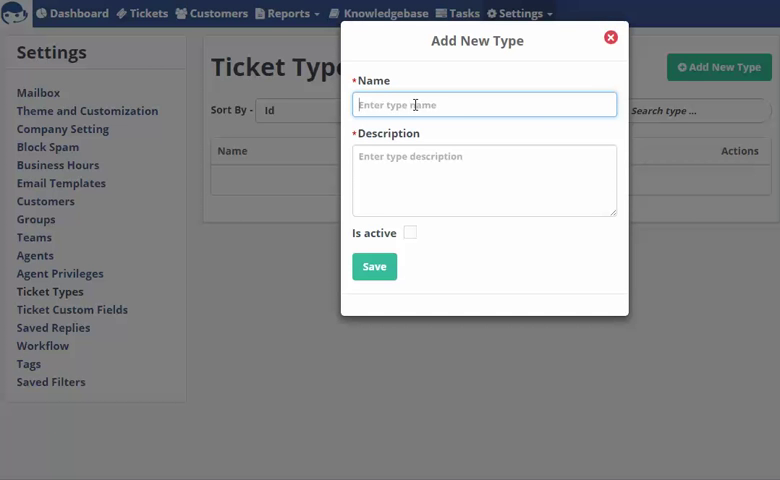
pyautogui.write('Question')
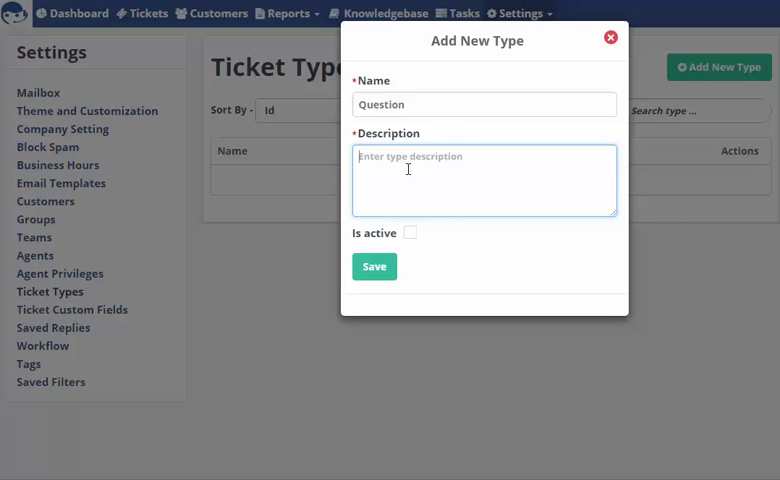
# Enter the description 'What is e-mail piping?' for the Question type
pyautogui.write('What is e')
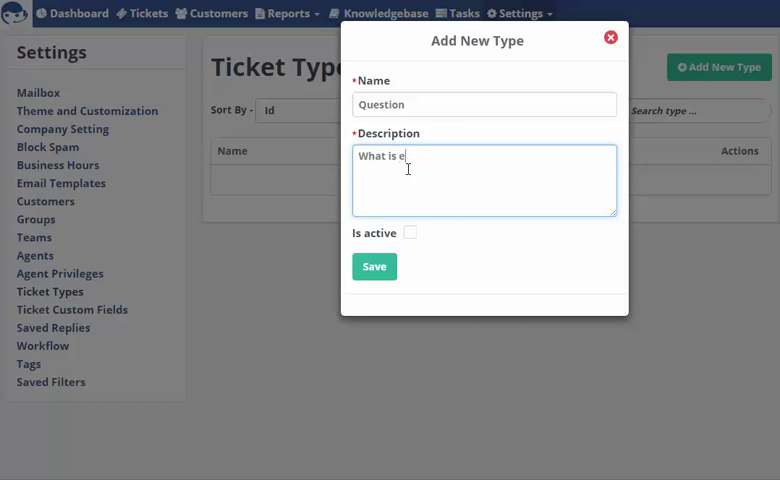
pyautogui.write('-mail')
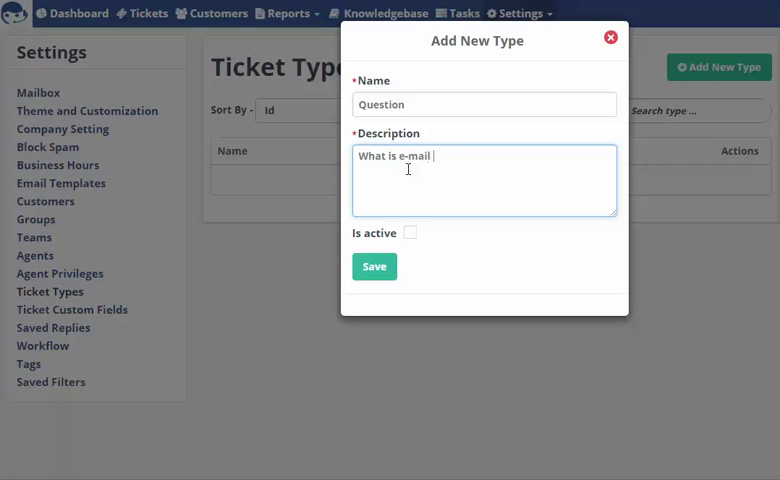
pyautogui.write('pipin')
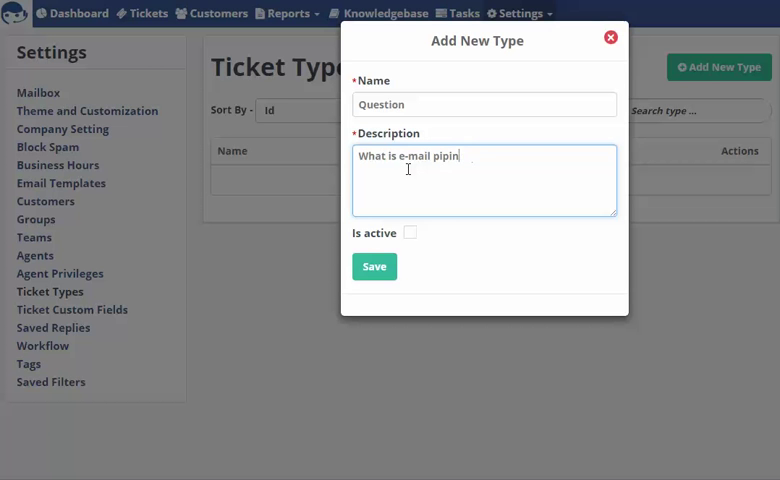
pyautogui.write('g?')
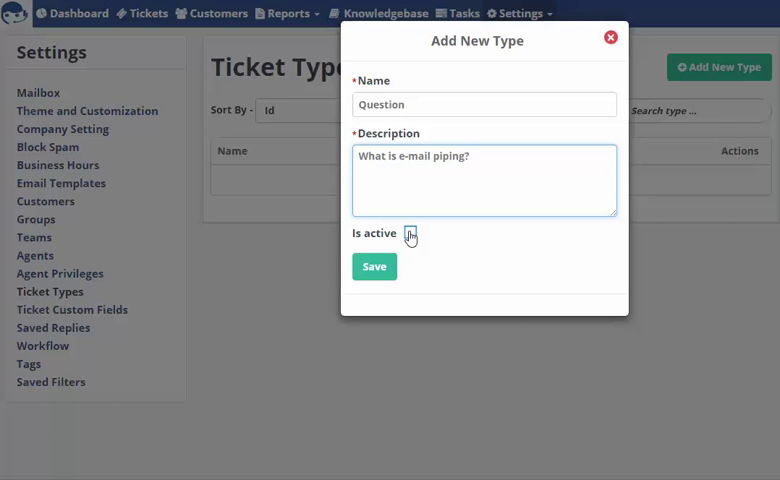
# Mark the Question type as active and save it
pyautogui.click(408, 232)
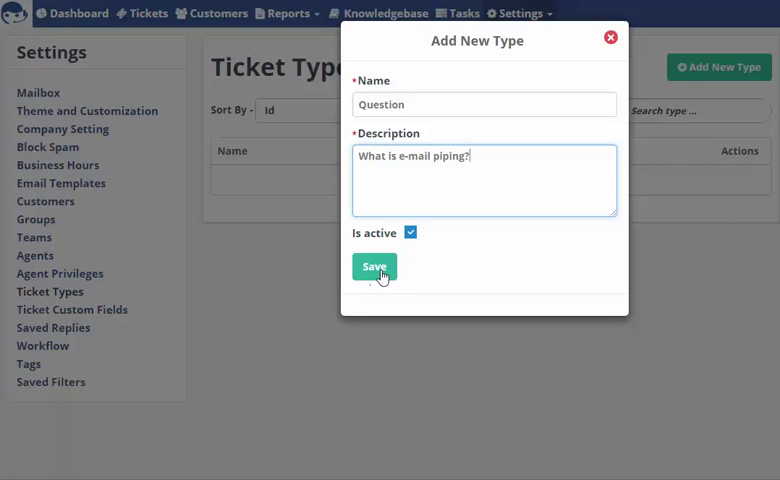
pyautogui.click(374, 266)
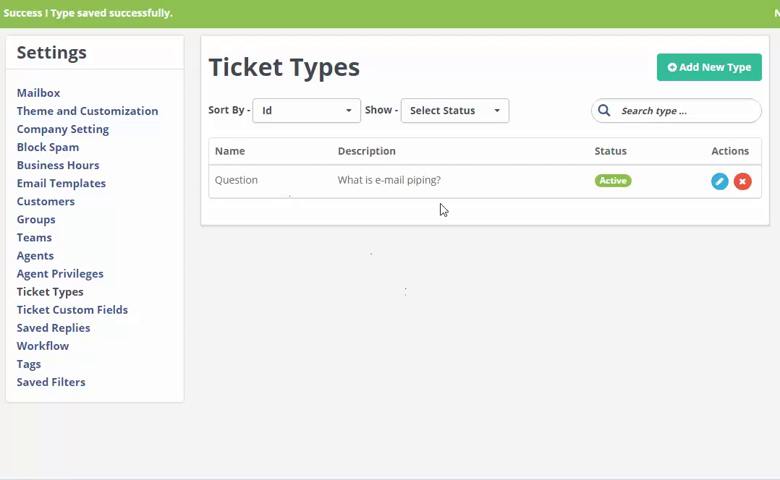
pyautogui.moveTo(502, 196)
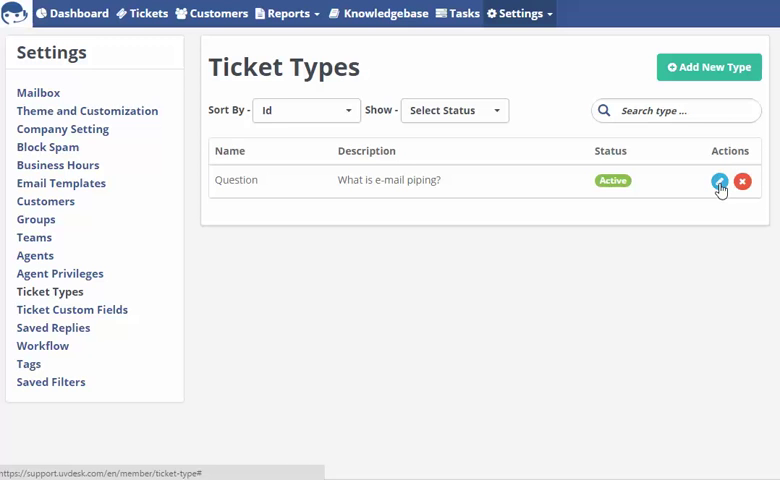
pyautogui.moveTo(270, 42)
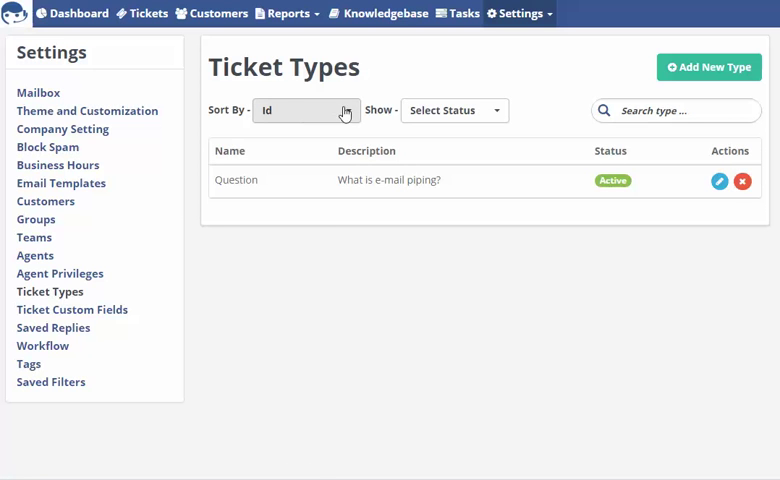
pyautogui.click(304, 110)
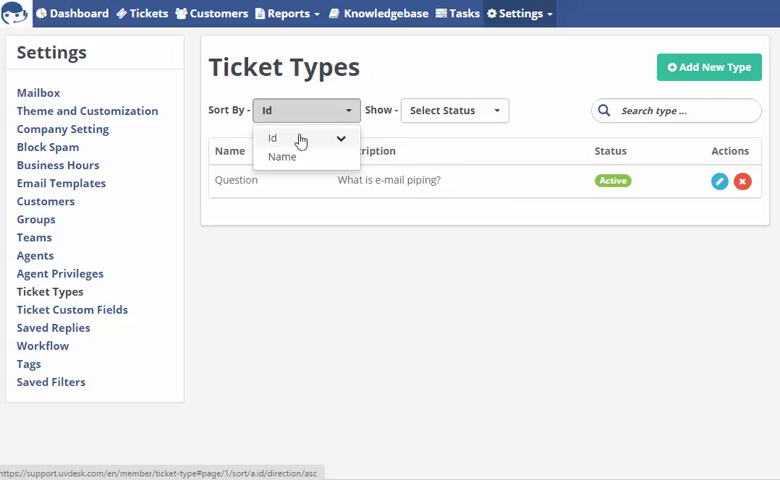
pyautogui.click(454, 110)
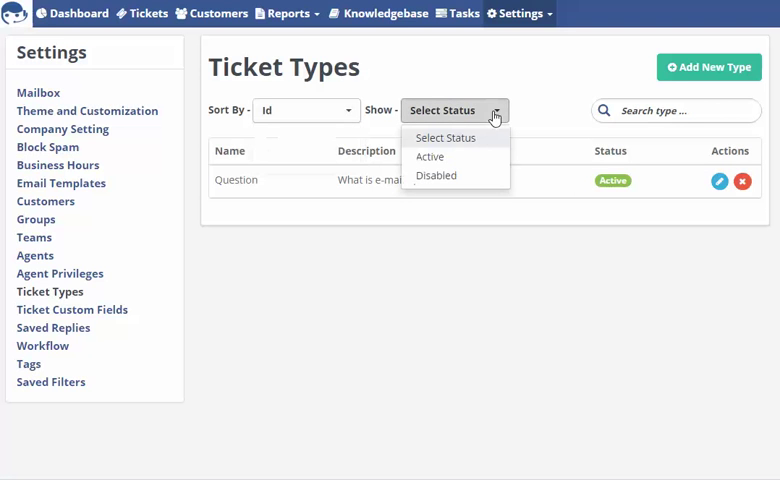
pyautogui.moveTo(444, 170)
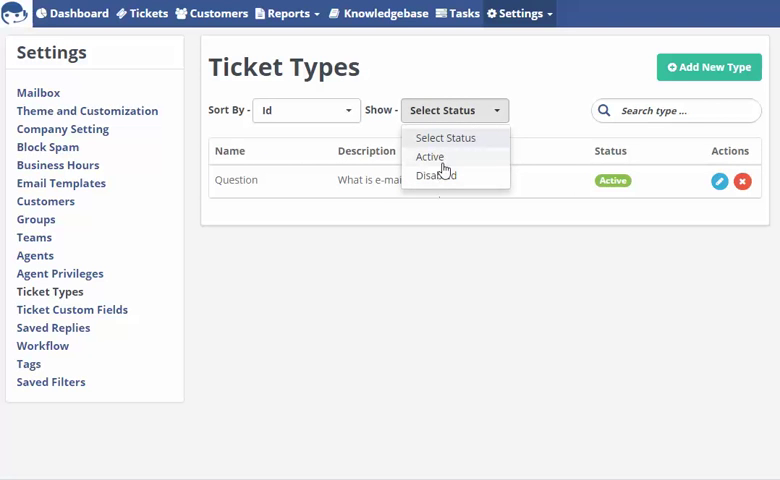
pyautogui.moveTo(546, 104)
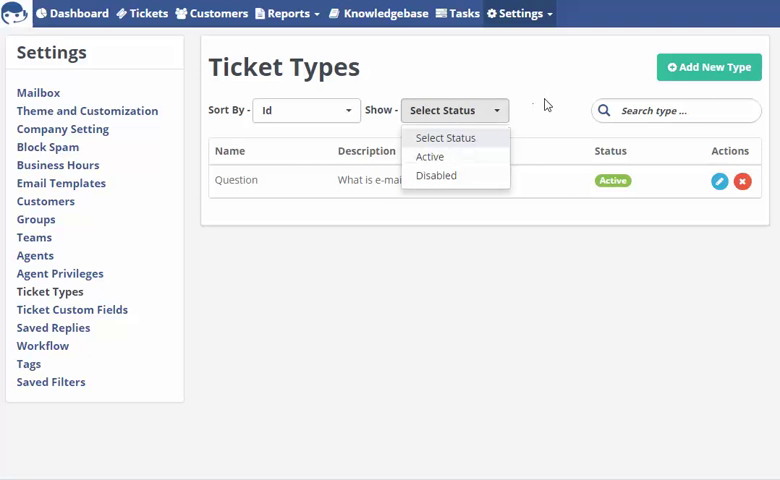